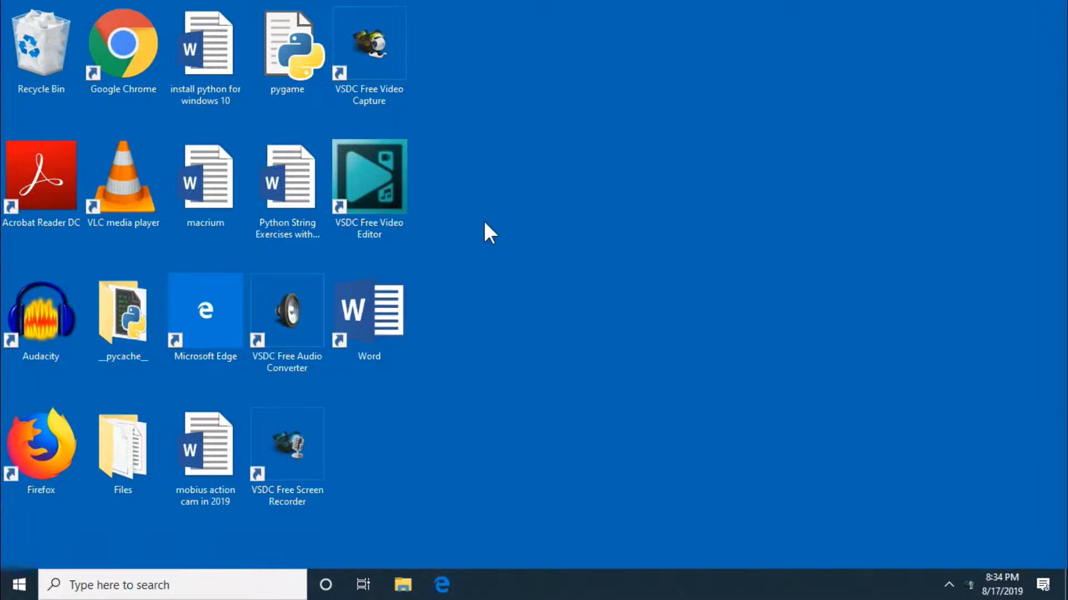
Open the 'Python String Exercises with a Non-Coder' document from the desktop
click(287, 177)
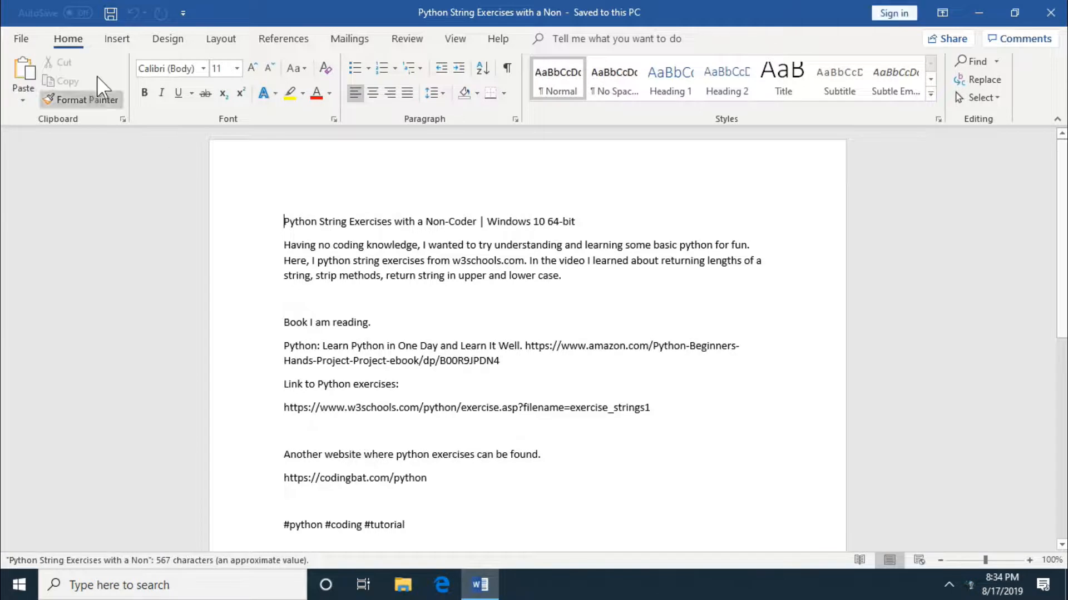
Reach the Encrypt with Password prompt via File > Info > Protect Document
click(20, 38)
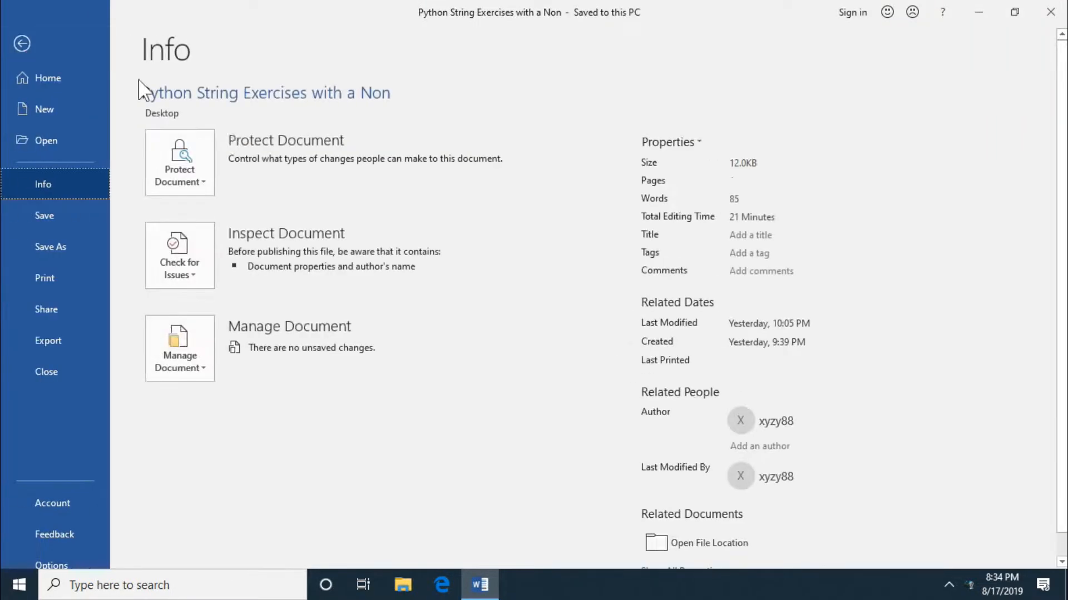
click(179, 161)
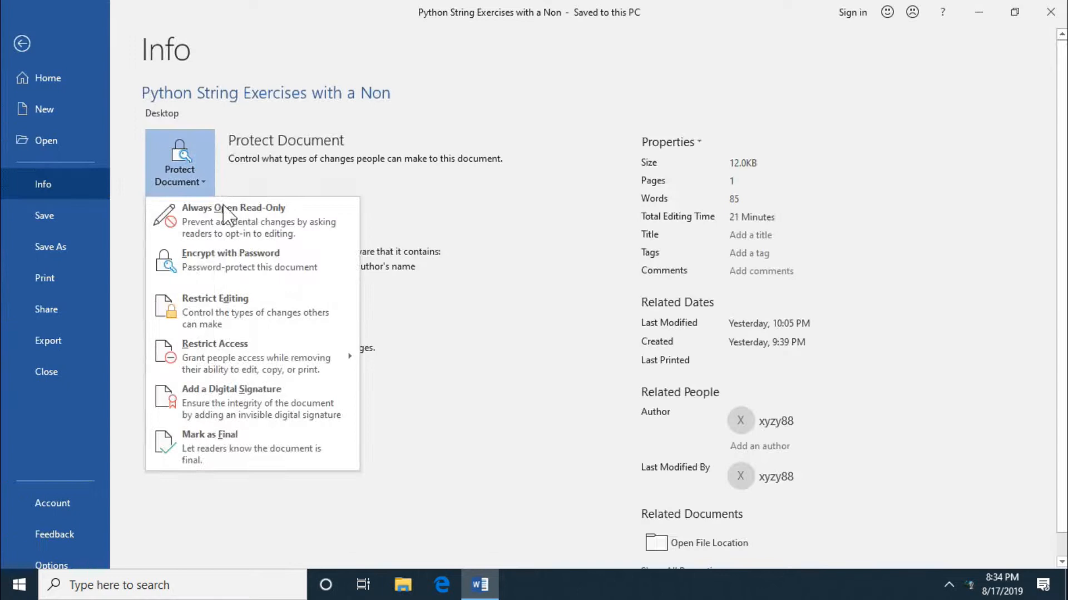
mouse_move(320, 261)
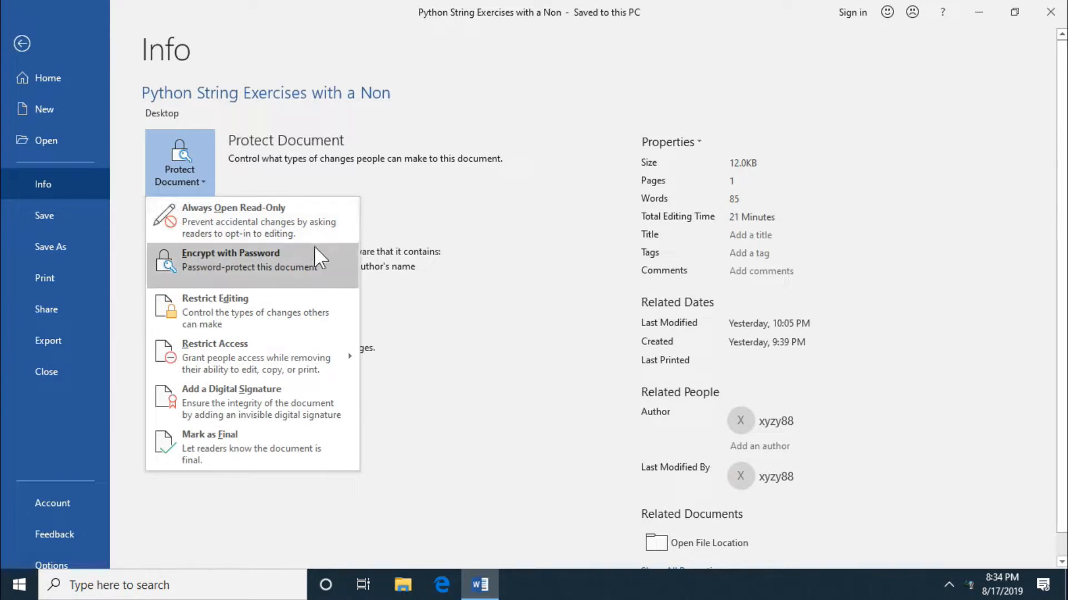
mouse_move(341, 272)
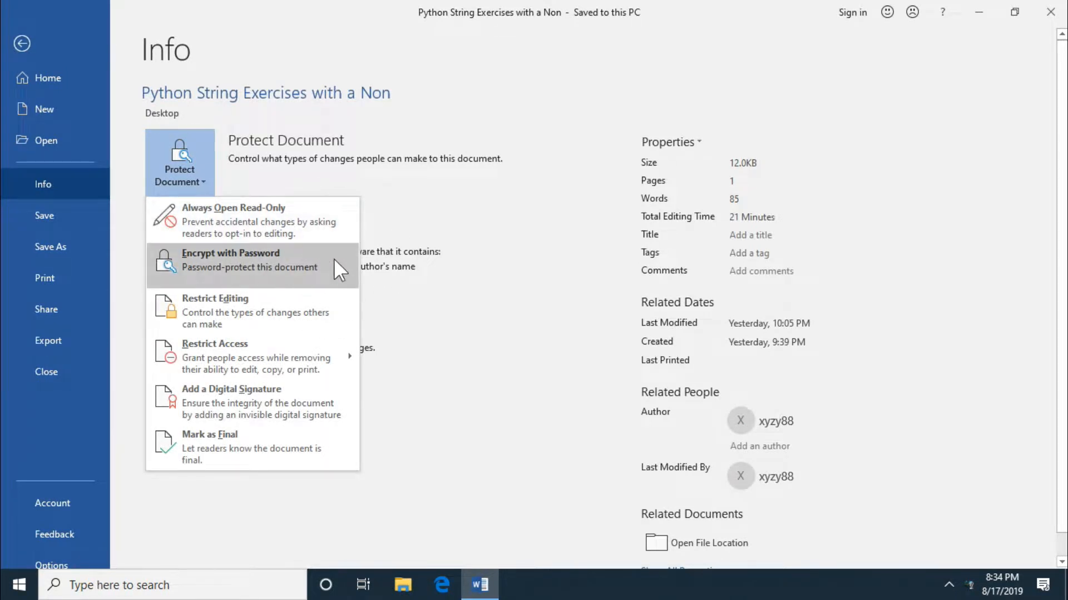
click(231, 259)
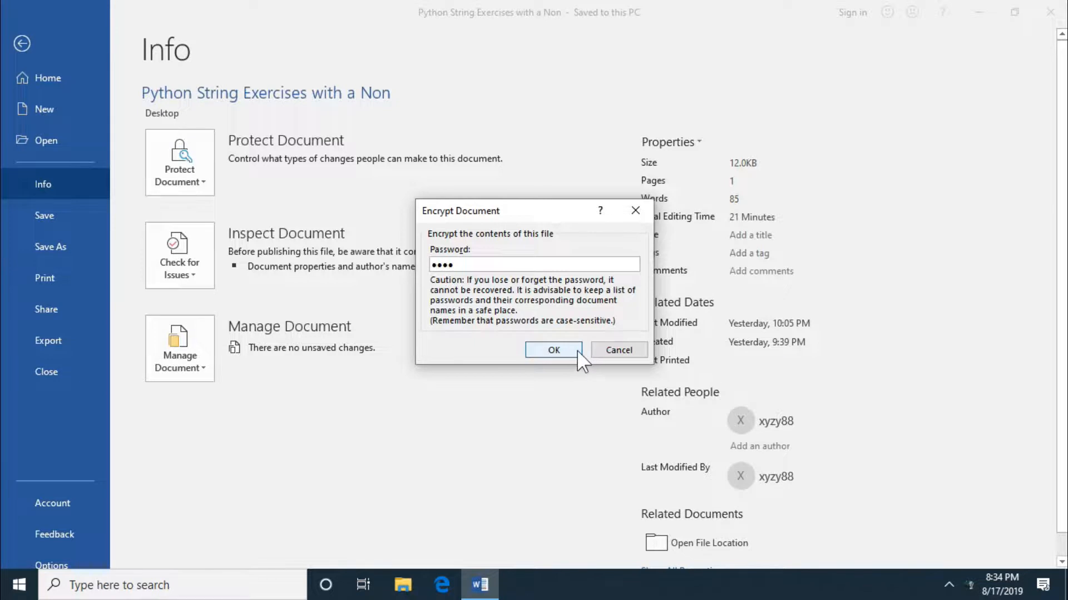
Confirm the new password and its re-entry to encrypt the document
click(553, 351)
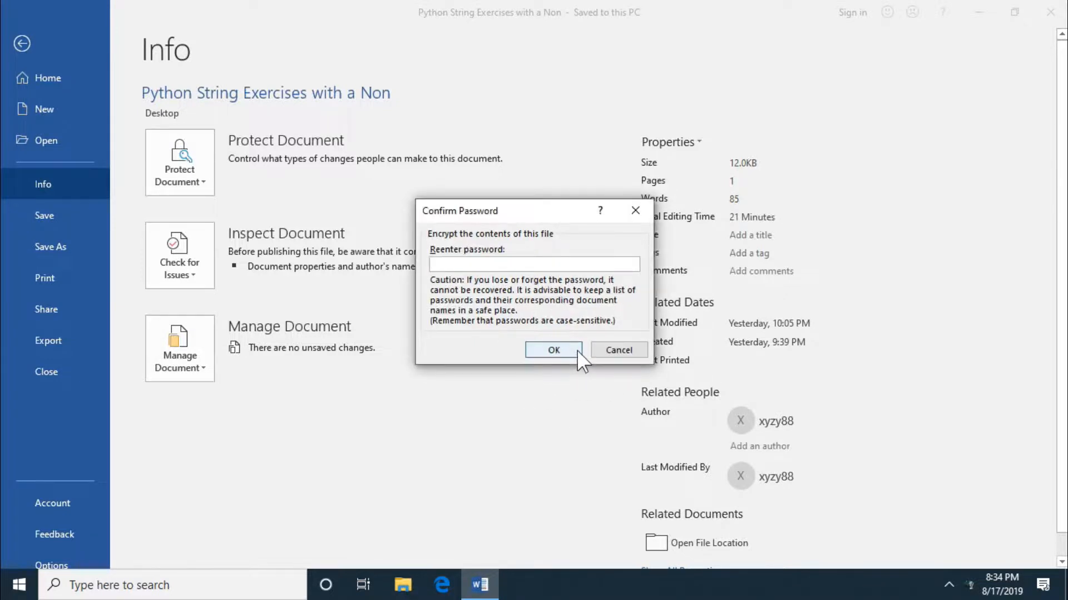
click(552, 350)
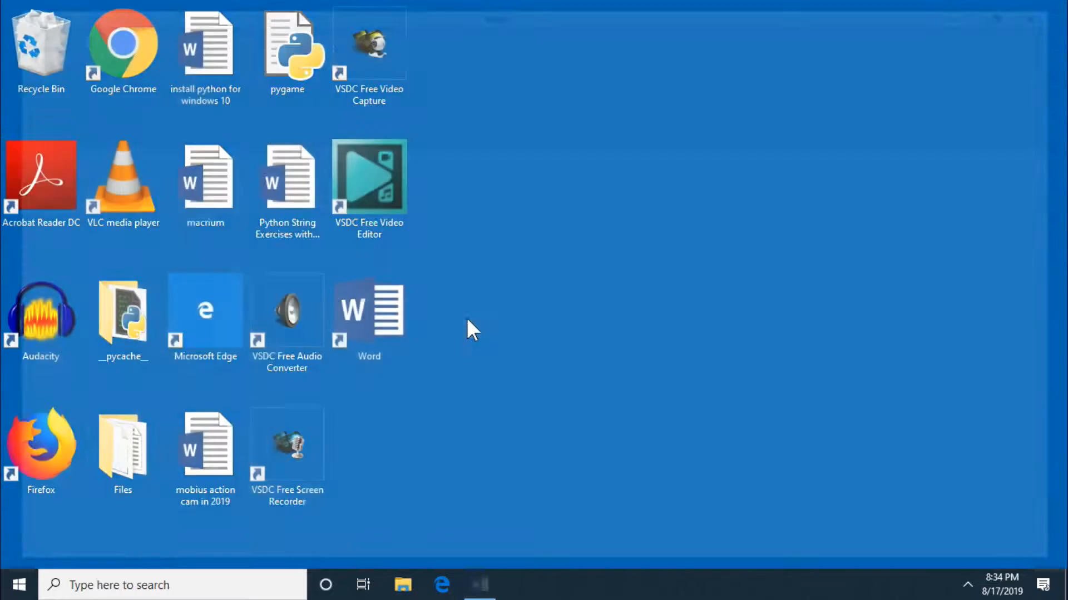
Reopen the encrypted document from the desktop and unlock it with its password
drag(286, 187, 615, 196)
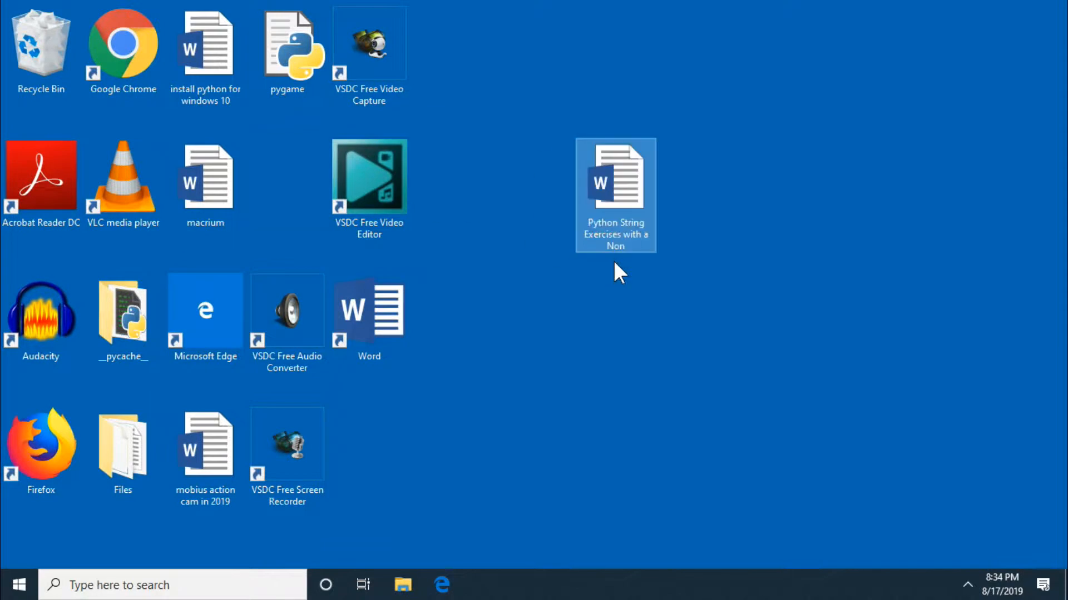
mouse_move(652, 182)
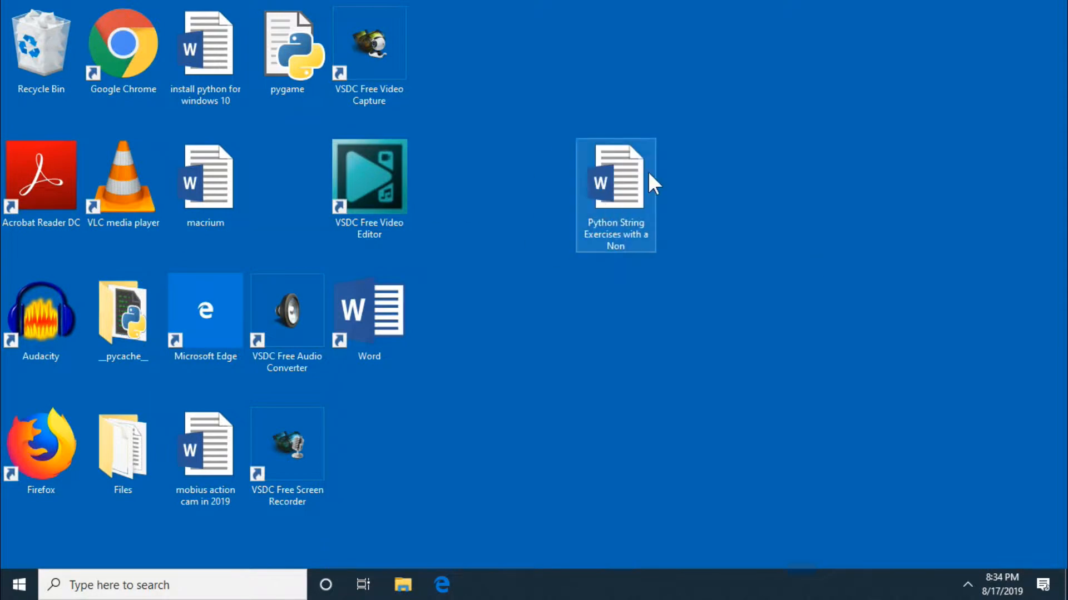
double_click(614, 177)
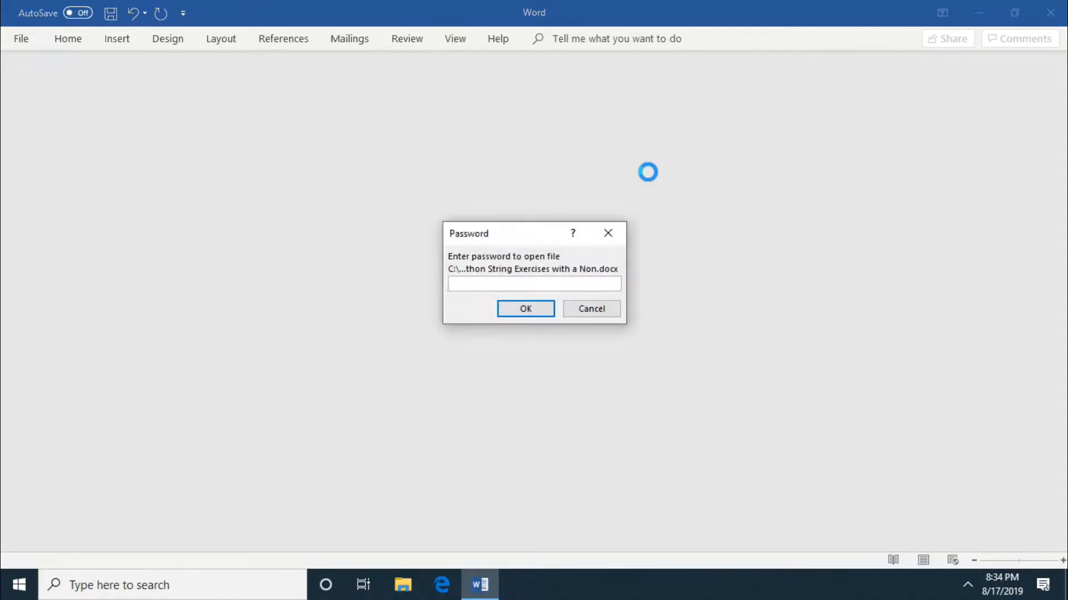
text(•)
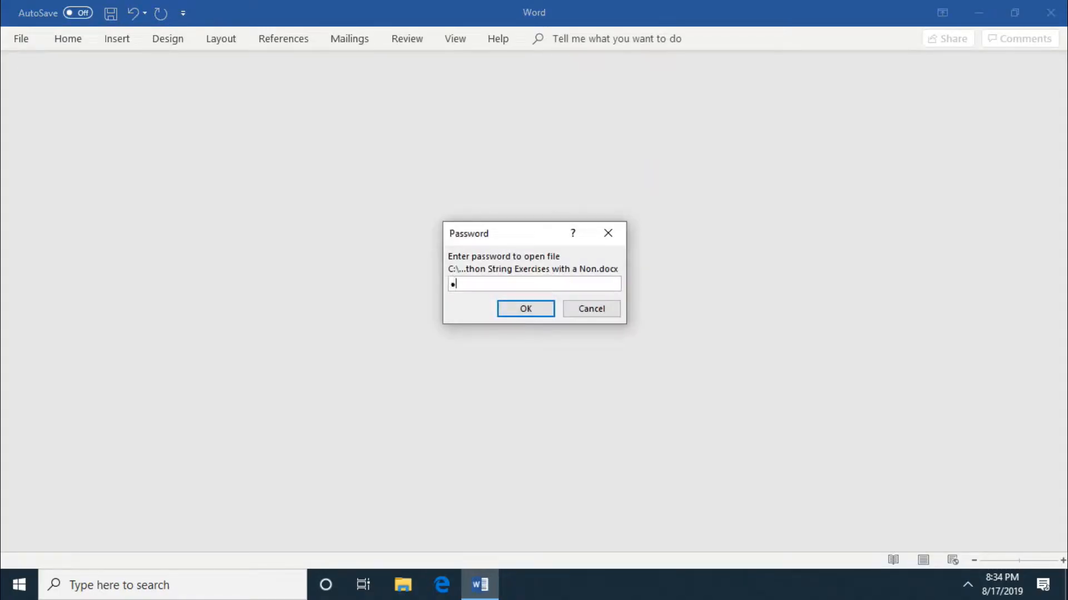
click(523, 308)
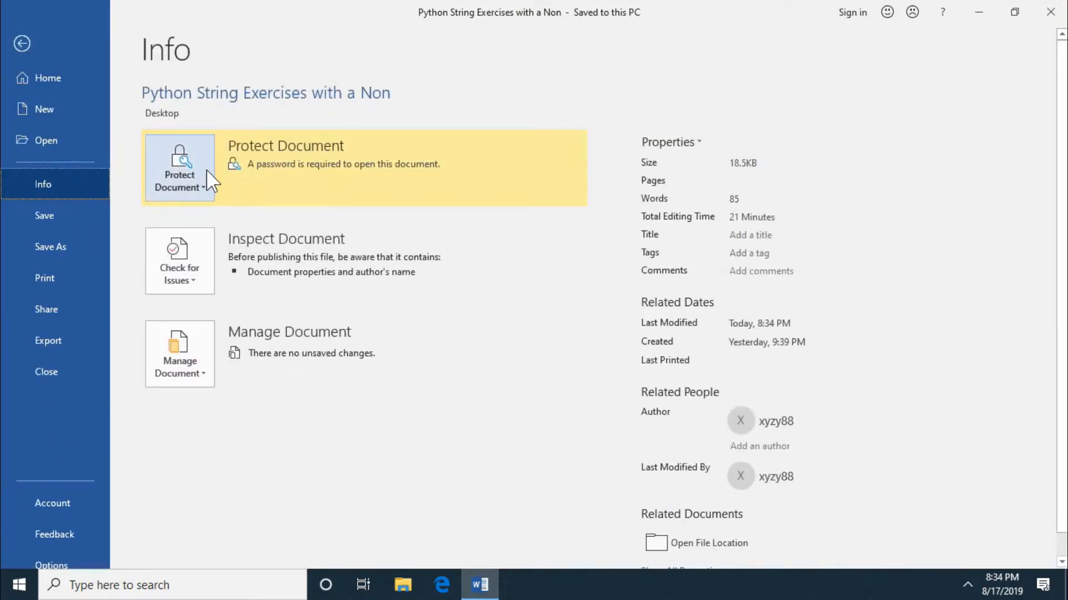
Clear the password under Protect Document so the file opens without one
click(179, 166)
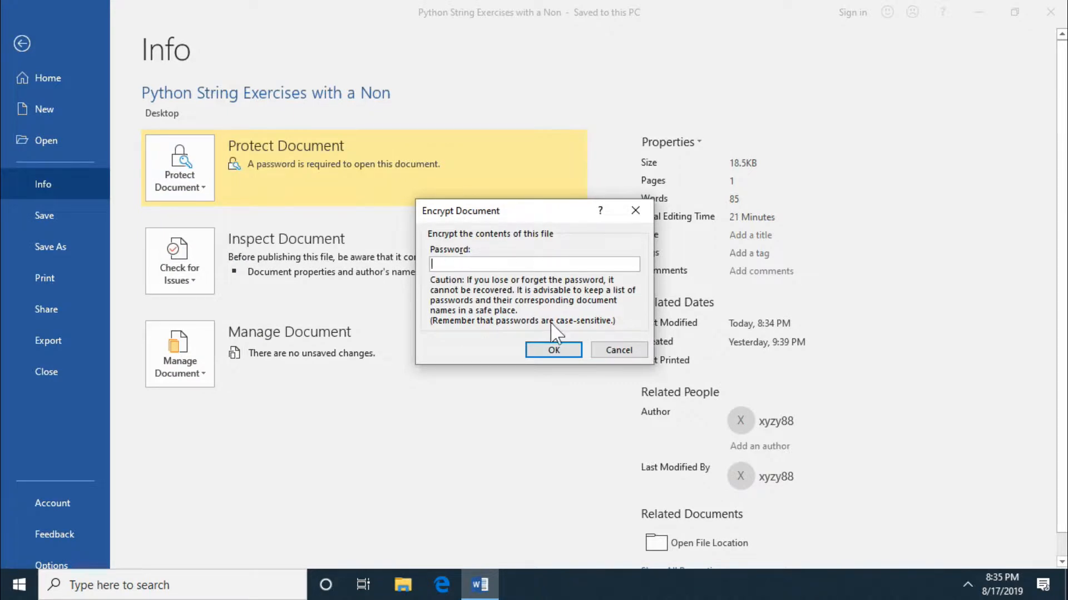
click(618, 349)
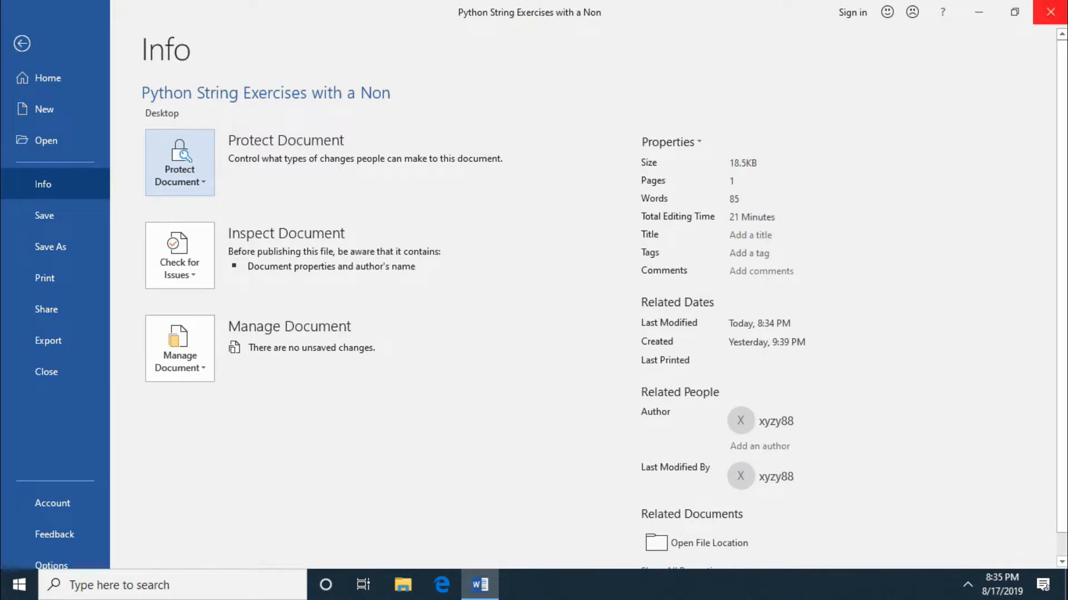
Close Word, reopen the document with no password prompt, then close it again
click(979, 12)
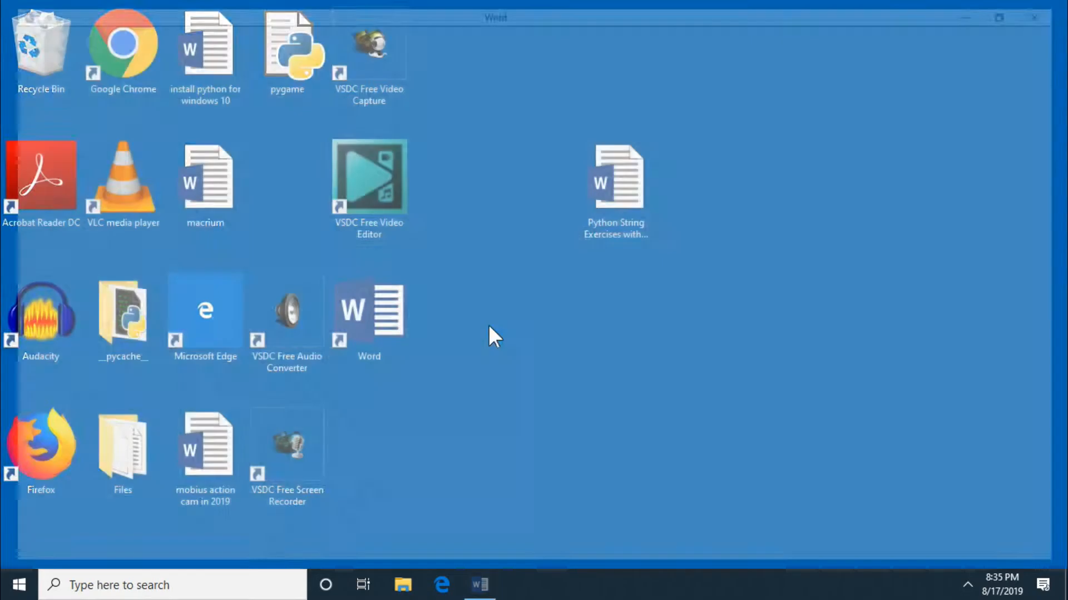
click(614, 183)
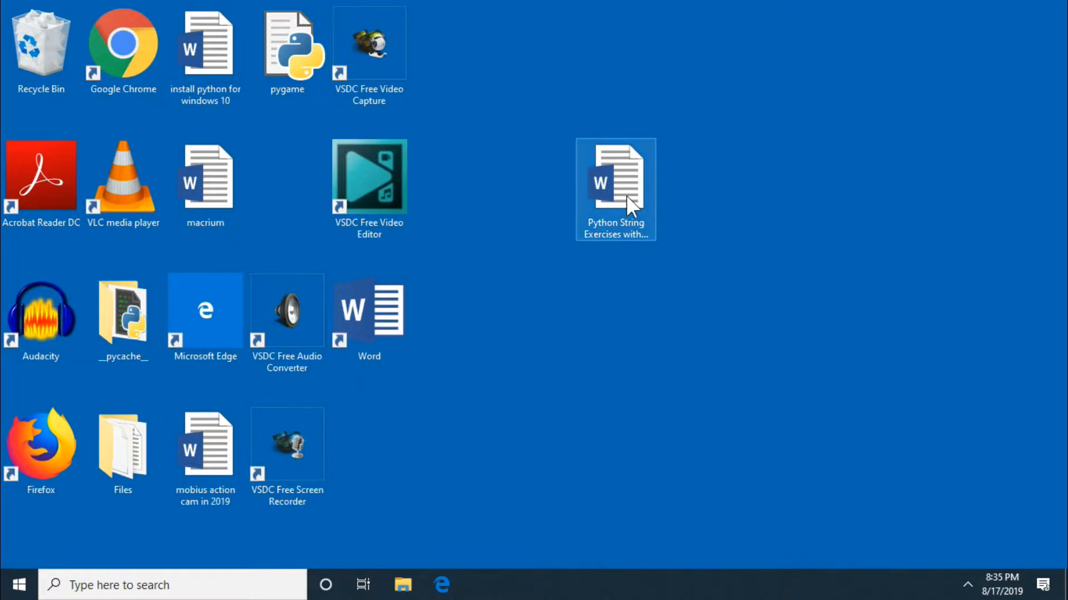
double_click(614, 181)
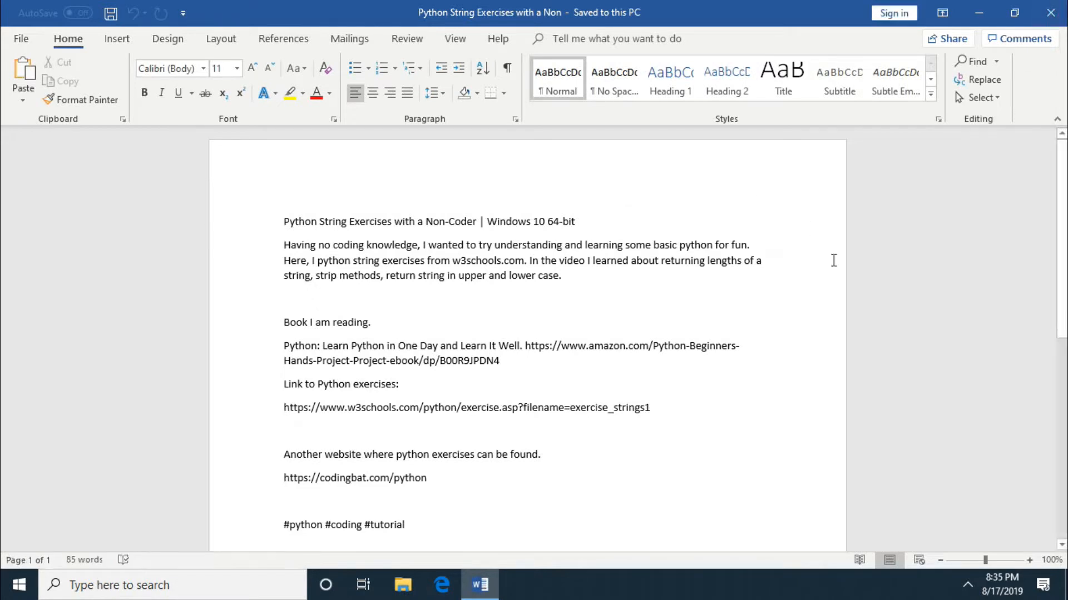
click(979, 12)
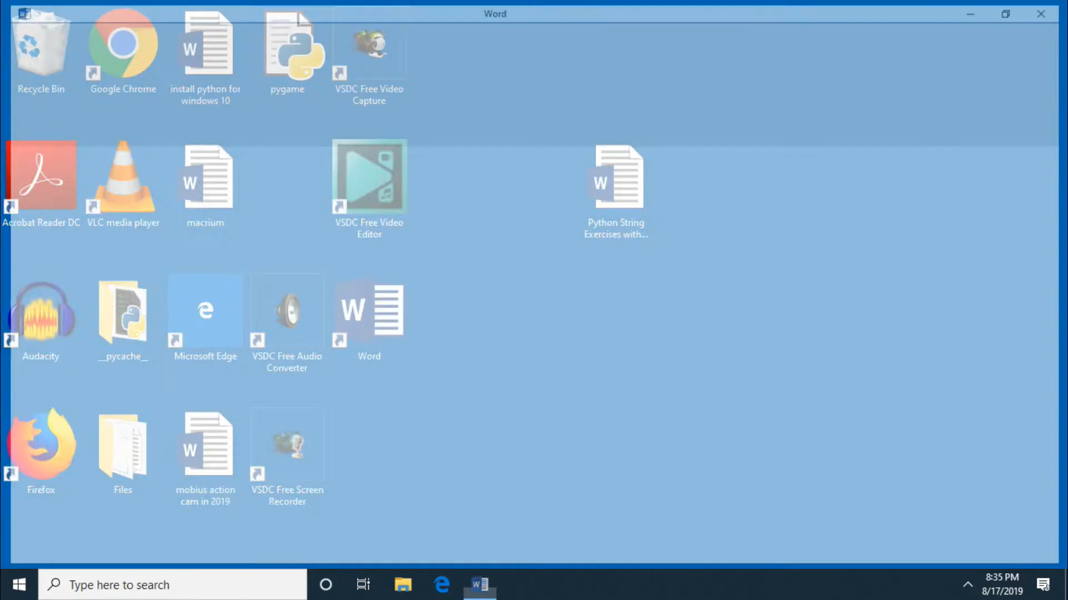